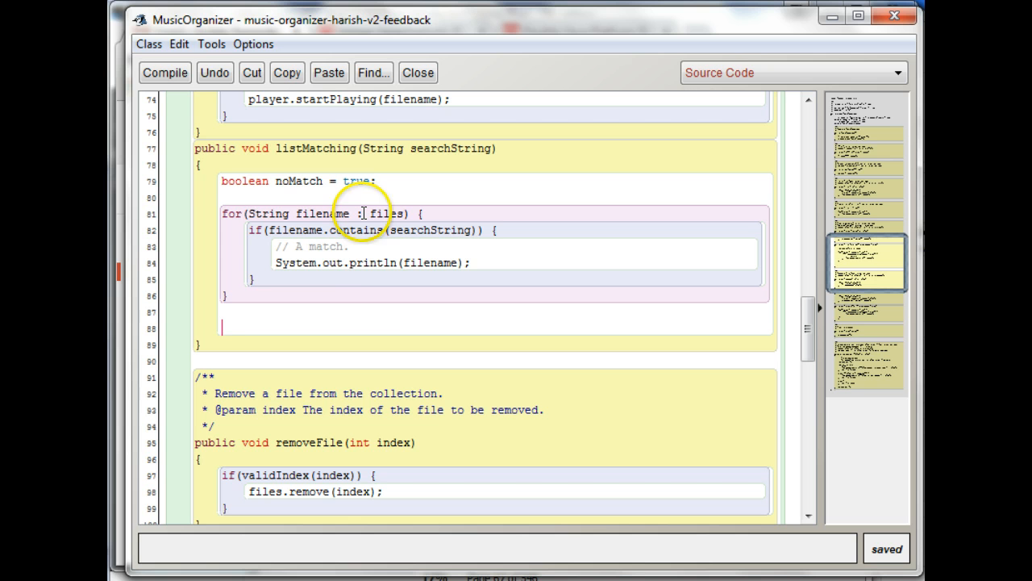
{"action": "mouse_move", "coordinate": [379, 314]}
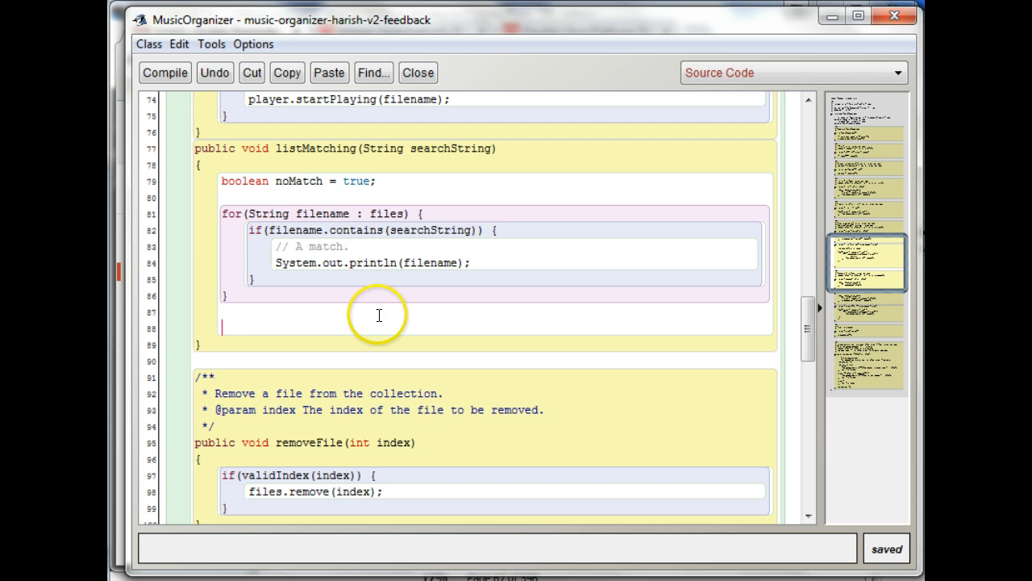
{"action": "mouse_move", "coordinate": [347, 280]}
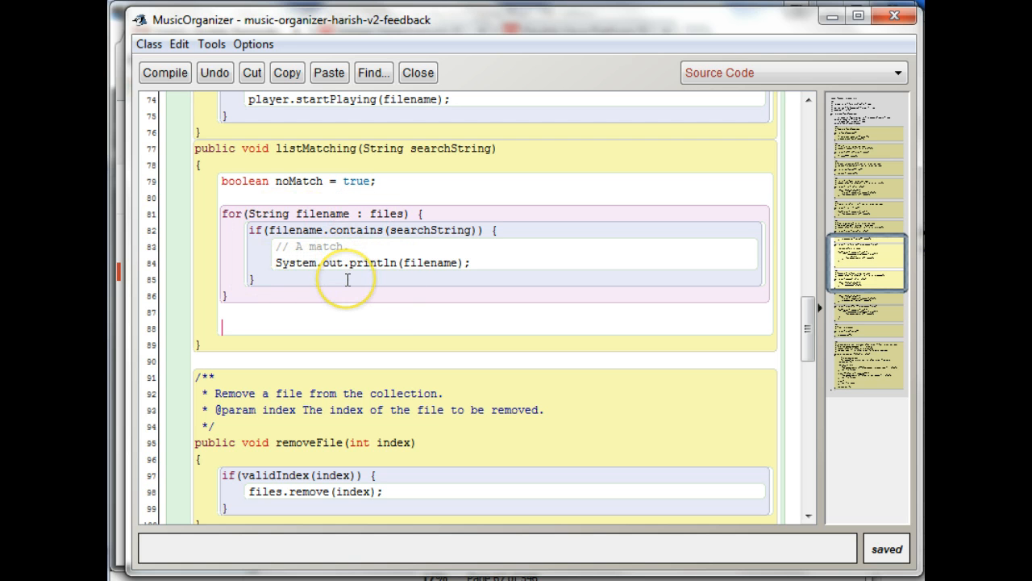
{"action": "mouse_move", "coordinate": [272, 214]}
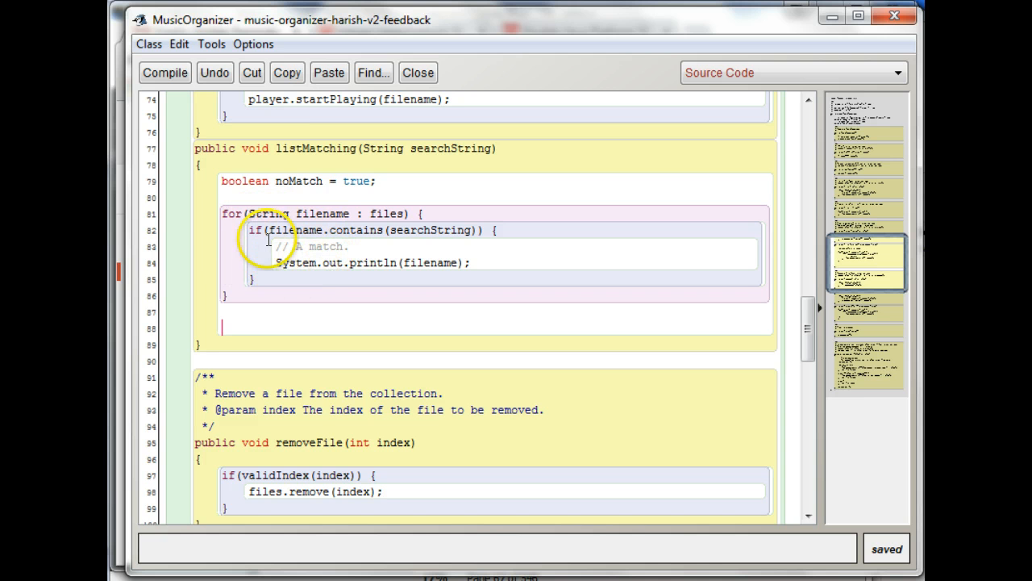
{"action": "mouse_move", "coordinate": [307, 270]}
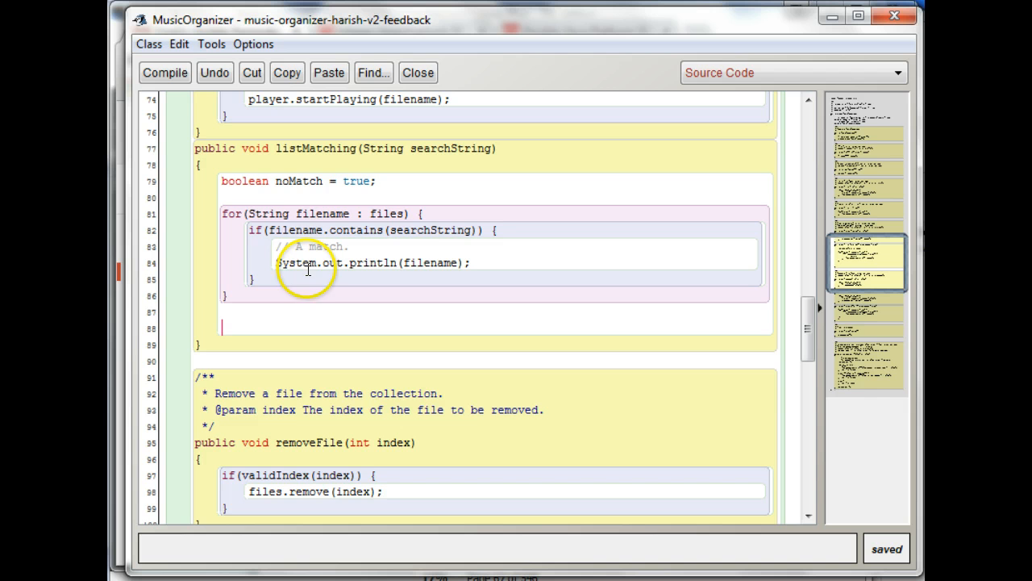
{"action": "mouse_move", "coordinate": [399, 234]}
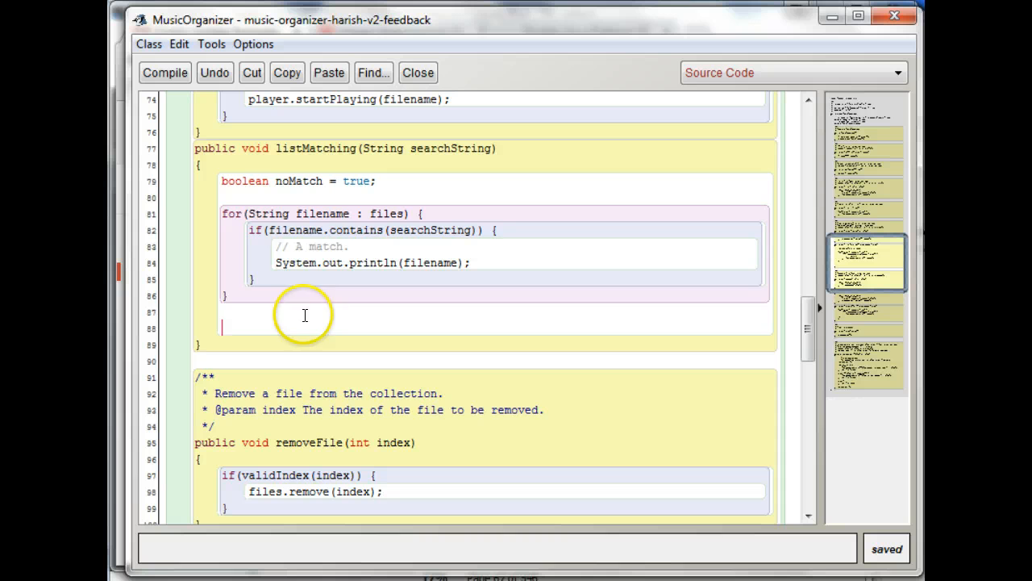
{"action": "mouse_move", "coordinate": [329, 266]}
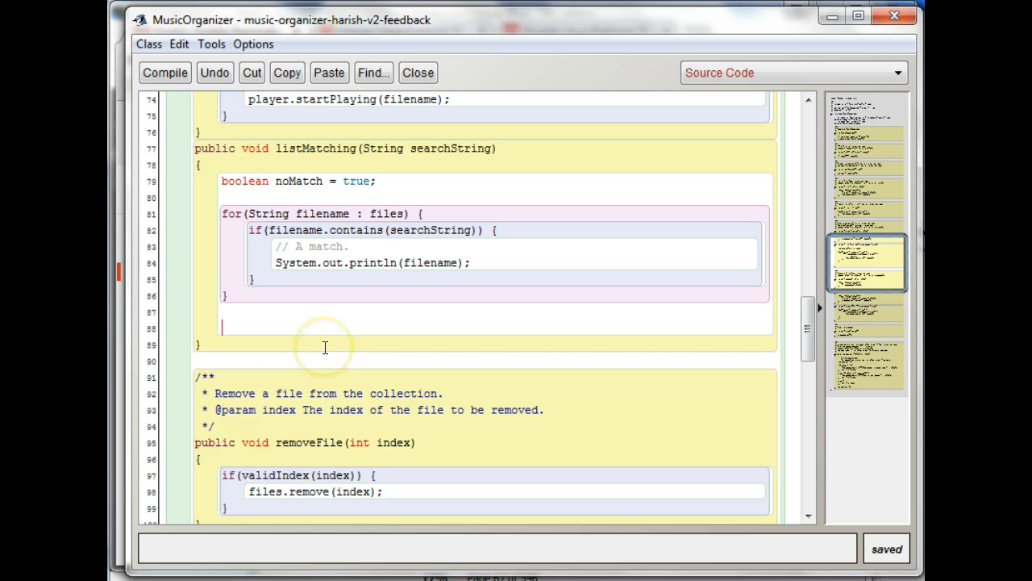
Open the Weekly Update Reminder email asking whether 'Boolean noMatch = true' needs a class.
{"action": "left_click", "coordinate": [233, 329]}
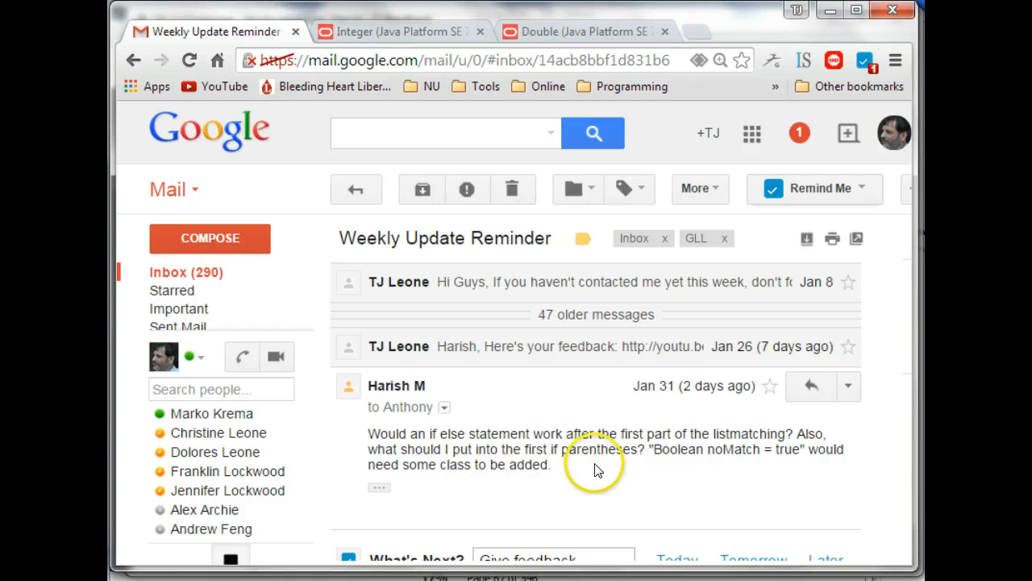
{"action": "mouse_move", "coordinate": [746, 460]}
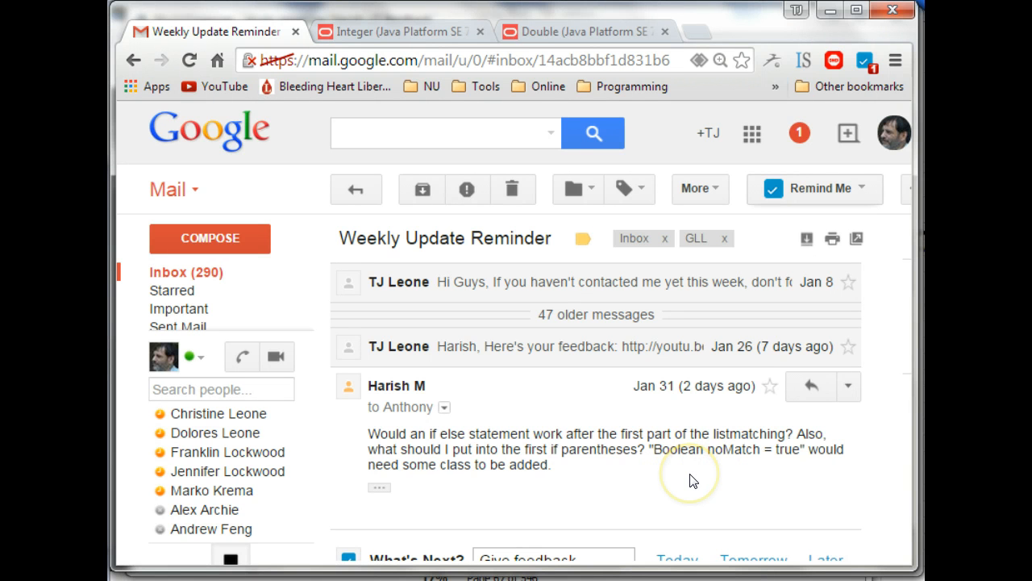
{"action": "mouse_move", "coordinate": [746, 463]}
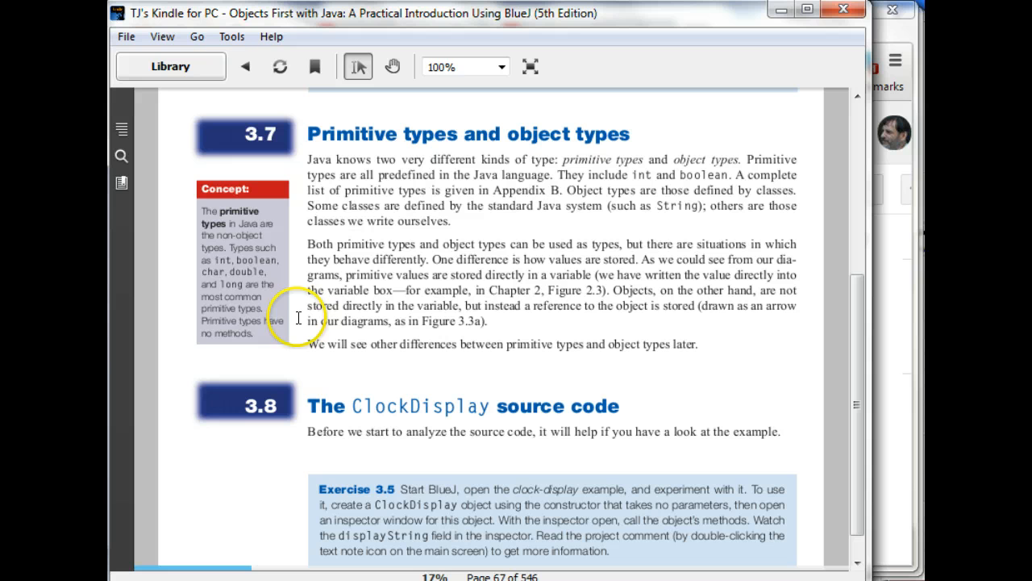
{"action": "mouse_move", "coordinate": [249, 258]}
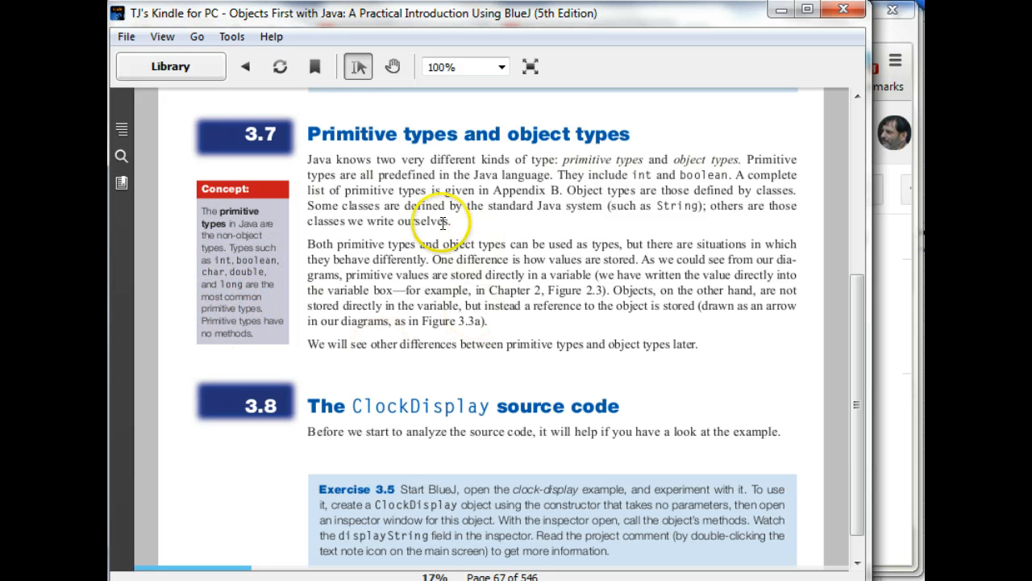
{"action": "mouse_move", "coordinate": [498, 297]}
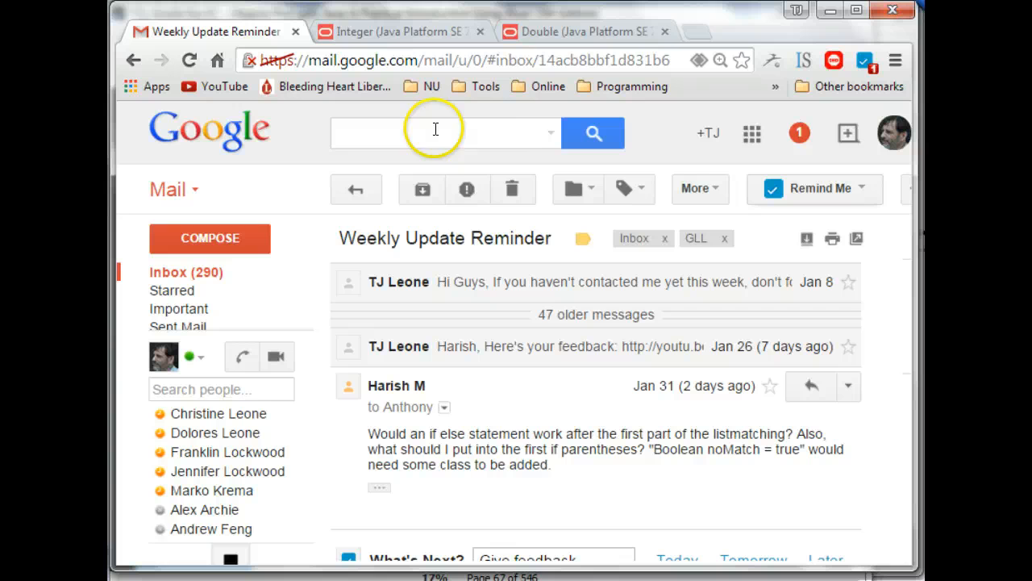
{"action": "mouse_move", "coordinate": [391, 33]}
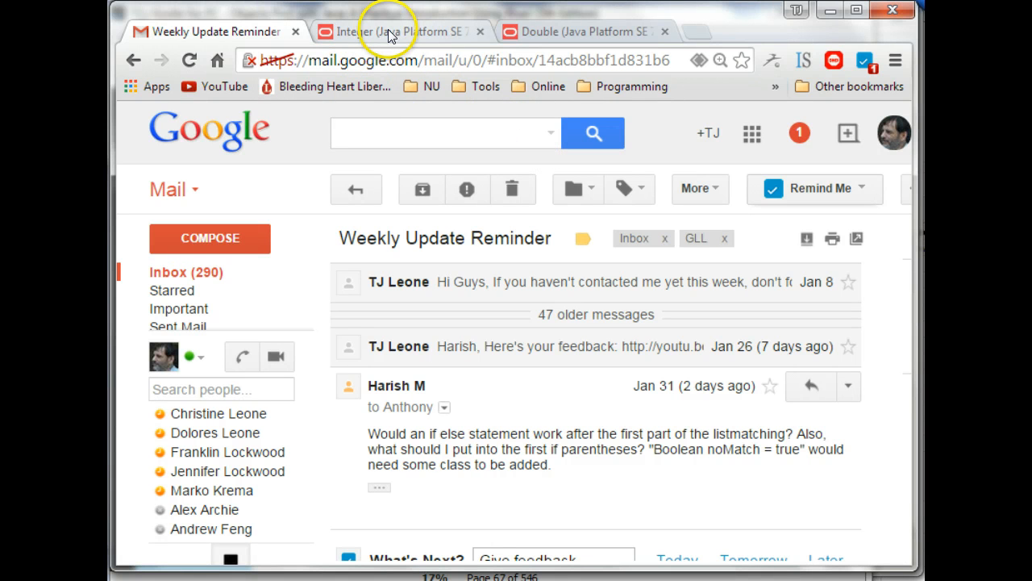
Open a blank new Chrome tab beside the Gmail thread and Integer and Double docs.
{"action": "left_click", "coordinate": [696, 30]}
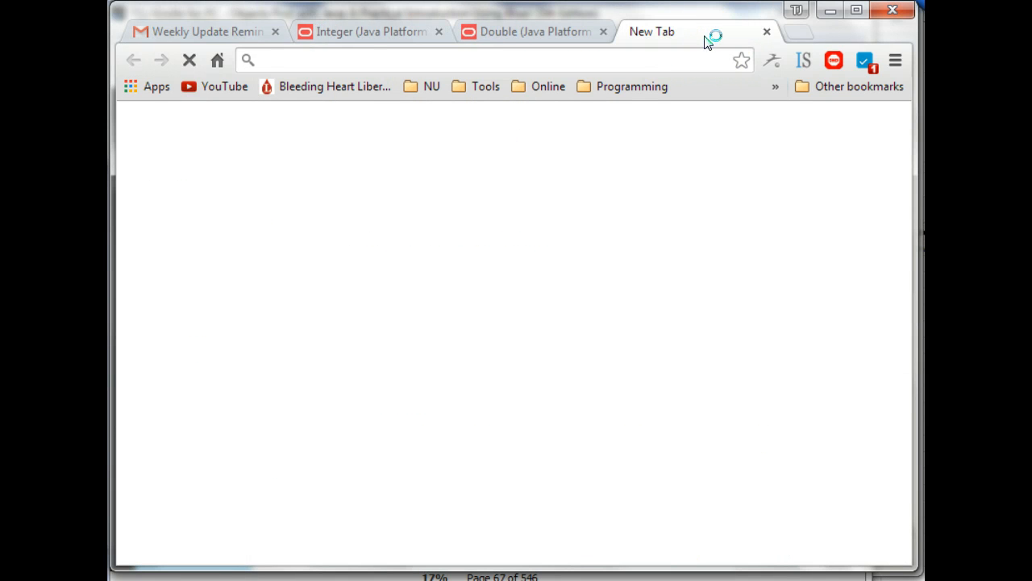
Search 'java boolean', open Oracle's Boolean class docs, then cross-check the email and Double docs.
{"action": "type", "text": "java boolean"}
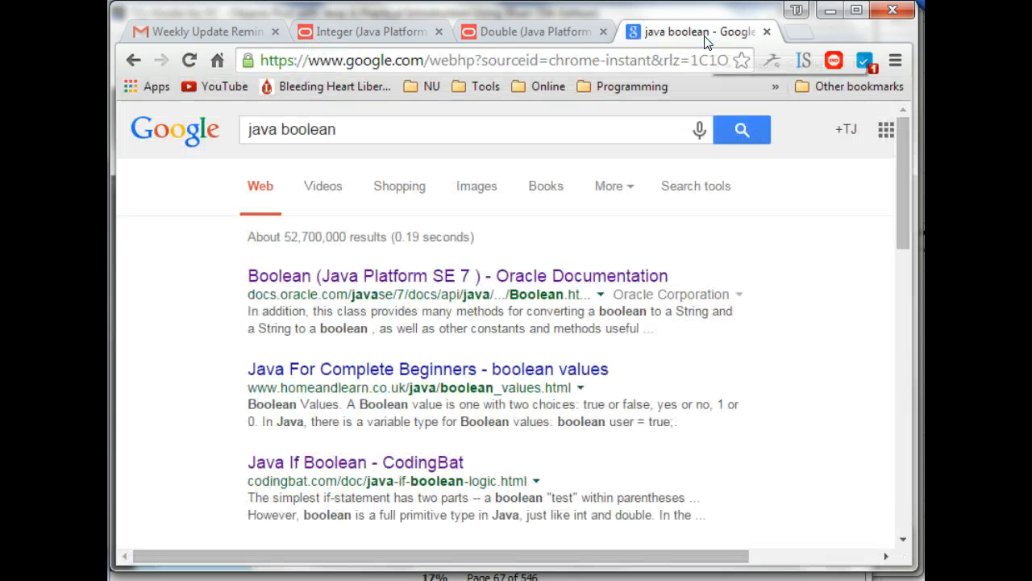
{"action": "left_click", "coordinate": [395, 275]}
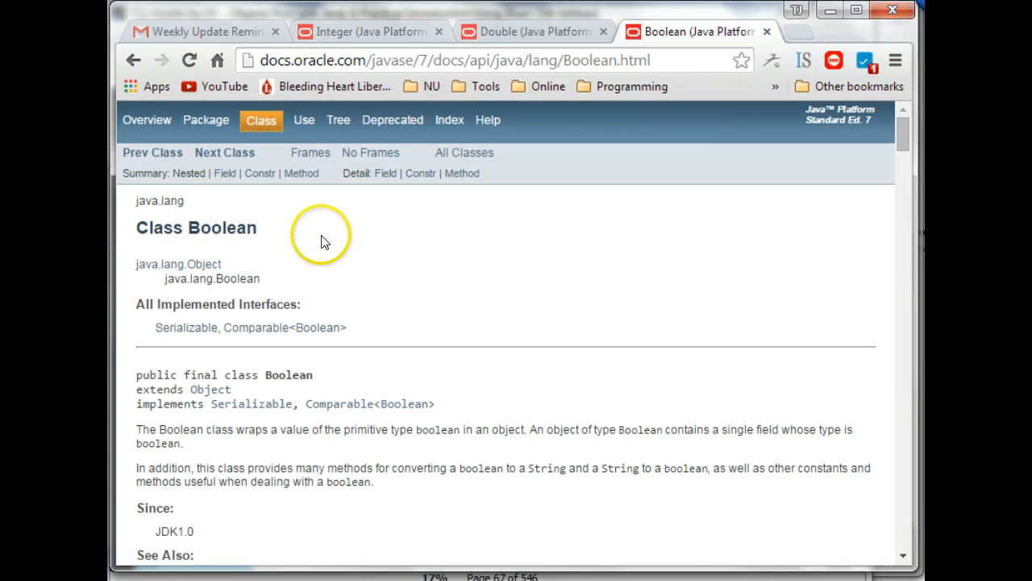
{"action": "left_click", "coordinate": [202, 32]}
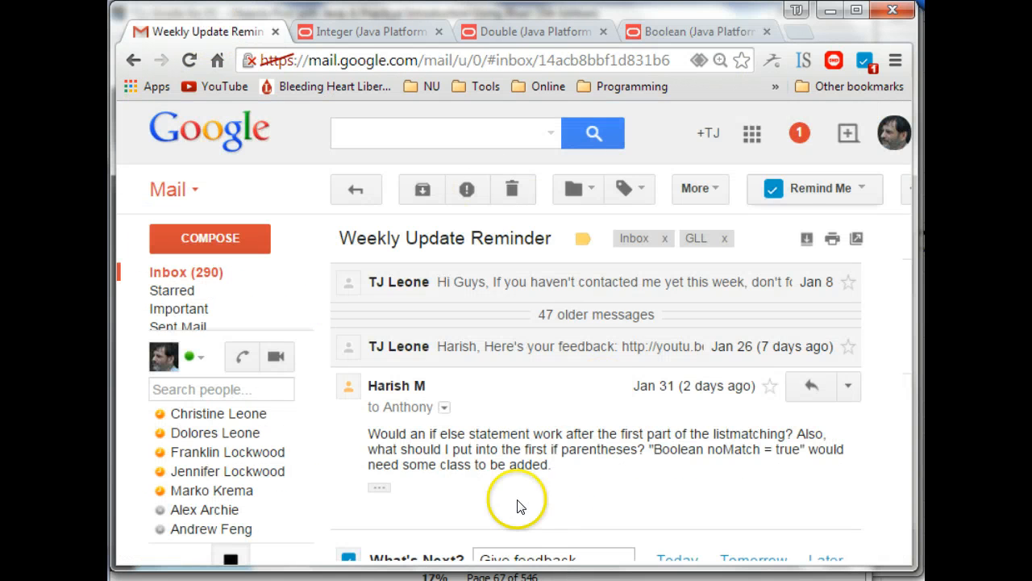
{"action": "mouse_move", "coordinate": [479, 67]}
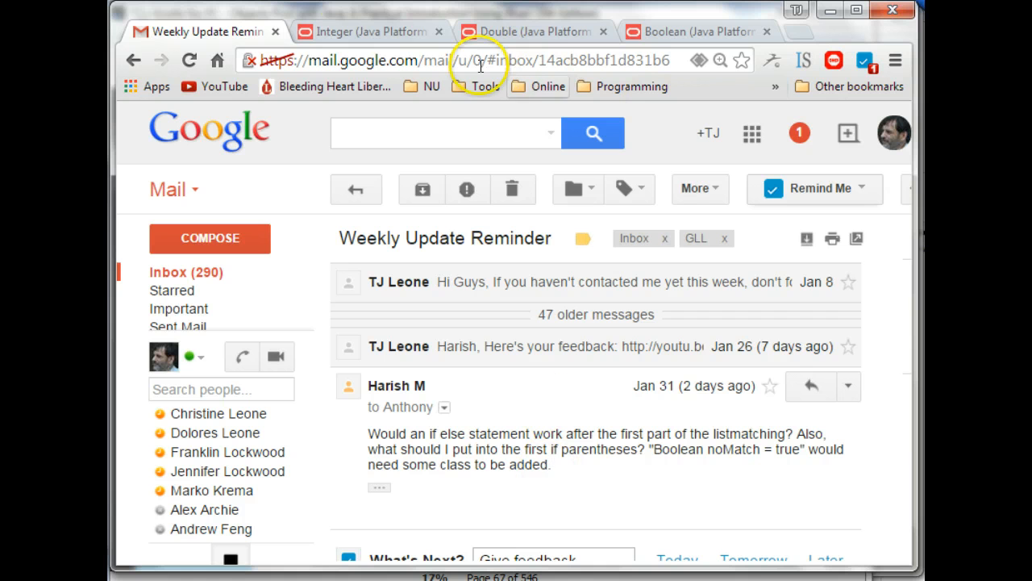
{"action": "left_click", "coordinate": [528, 32]}
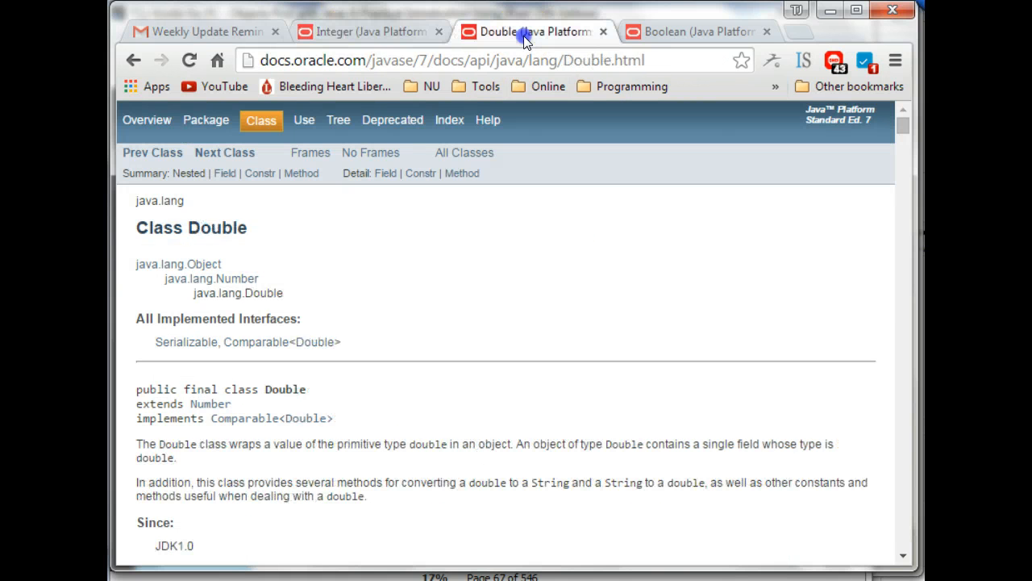
{"action": "left_click", "coordinate": [202, 31]}
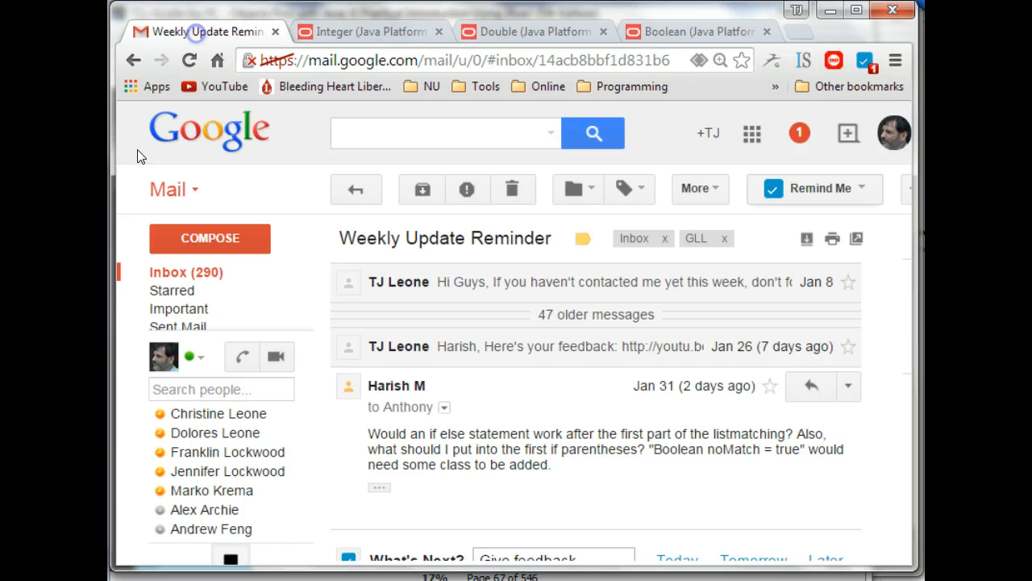
{"action": "left_click", "coordinate": [754, 559]}
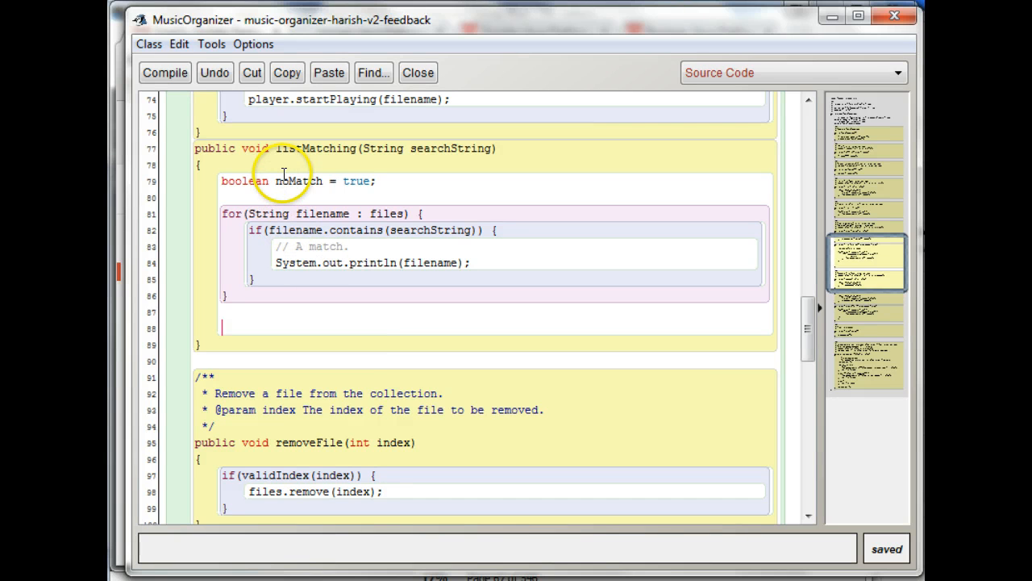
{"action": "double_click", "coordinate": [297, 181]}
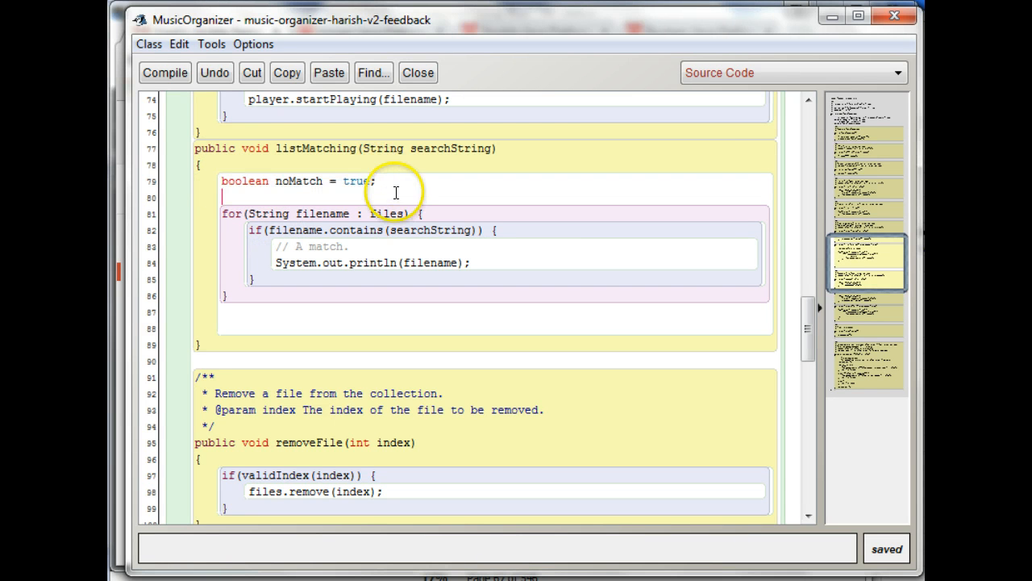
{"action": "mouse_move", "coordinate": [453, 278]}
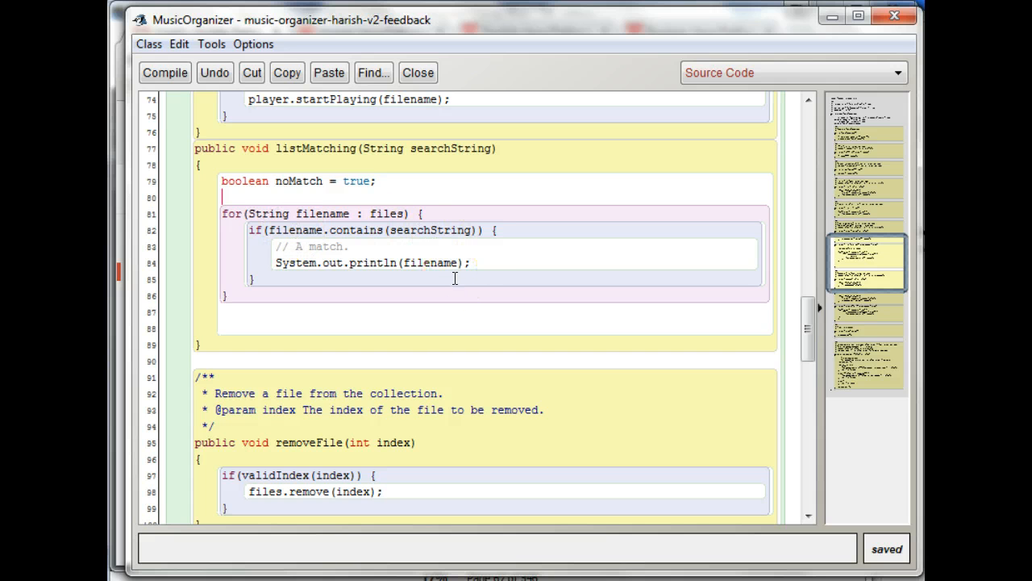
{"action": "mouse_move", "coordinate": [778, 320]}
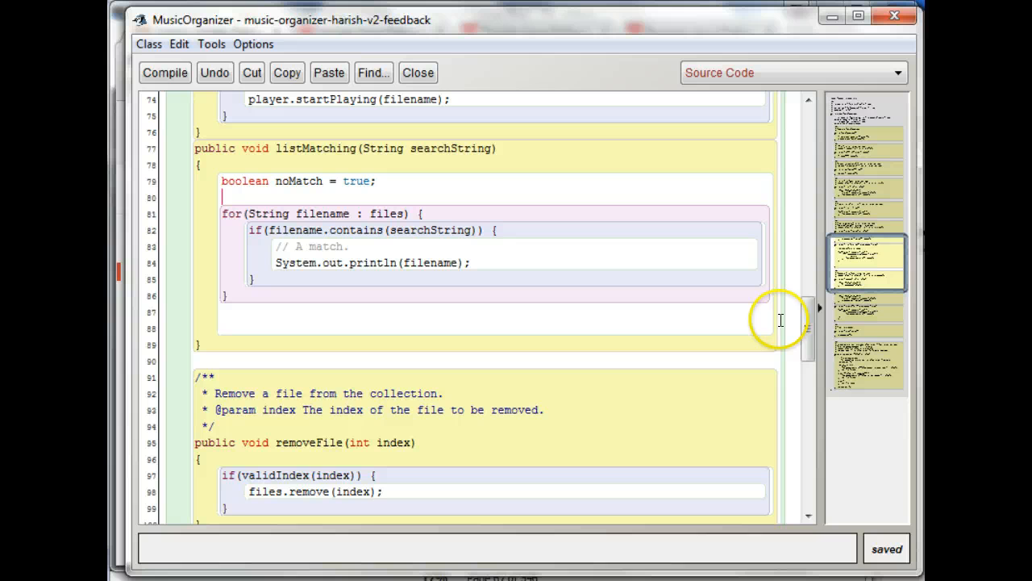
{"action": "scroll", "scroll_direction": "up", "scroll_amount": 3}
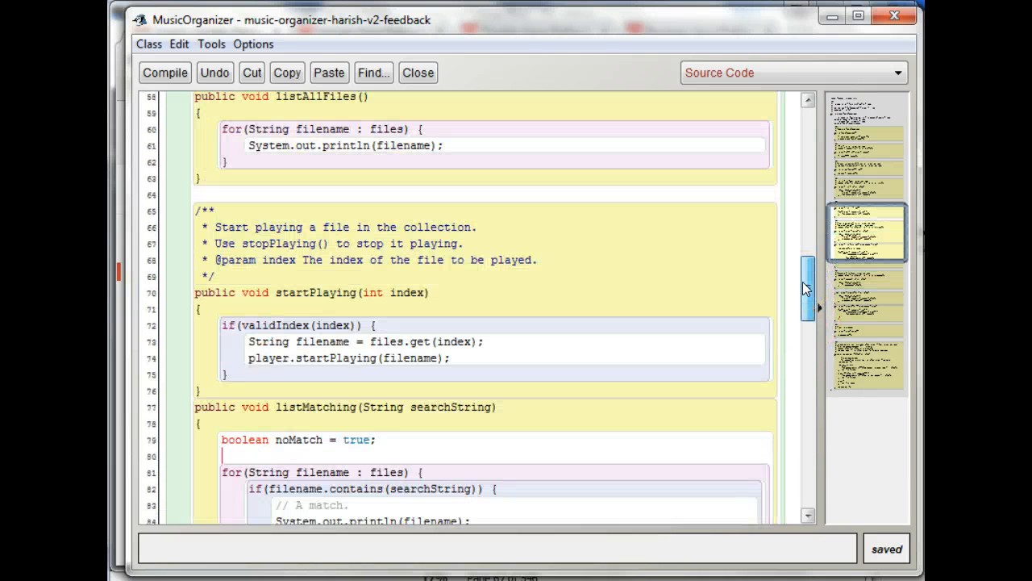
{"action": "left_click_drag", "start_coordinate": [805, 288], "coordinate": [801, 321]}
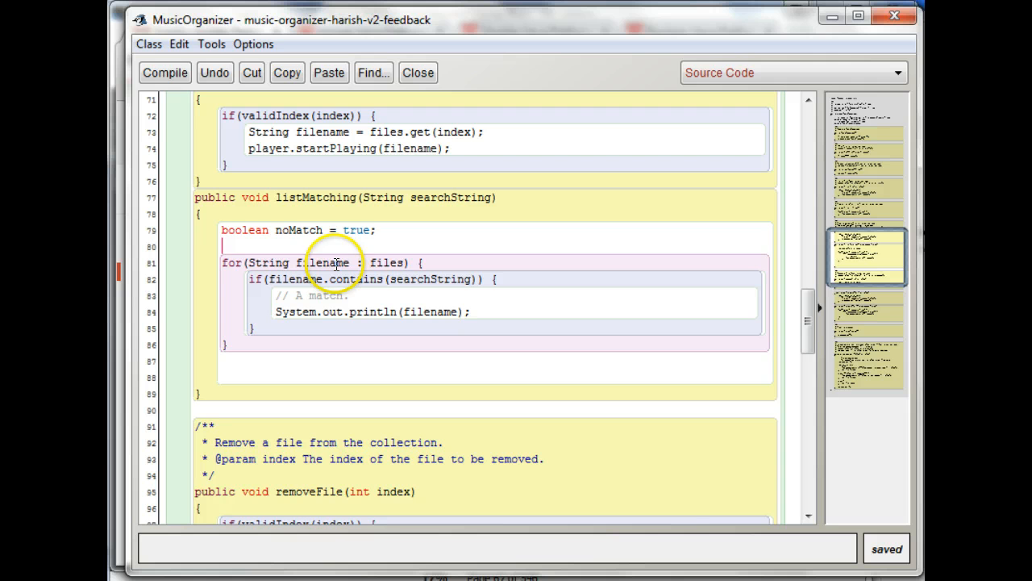
{"action": "triple_click", "coordinate": [298, 230]}
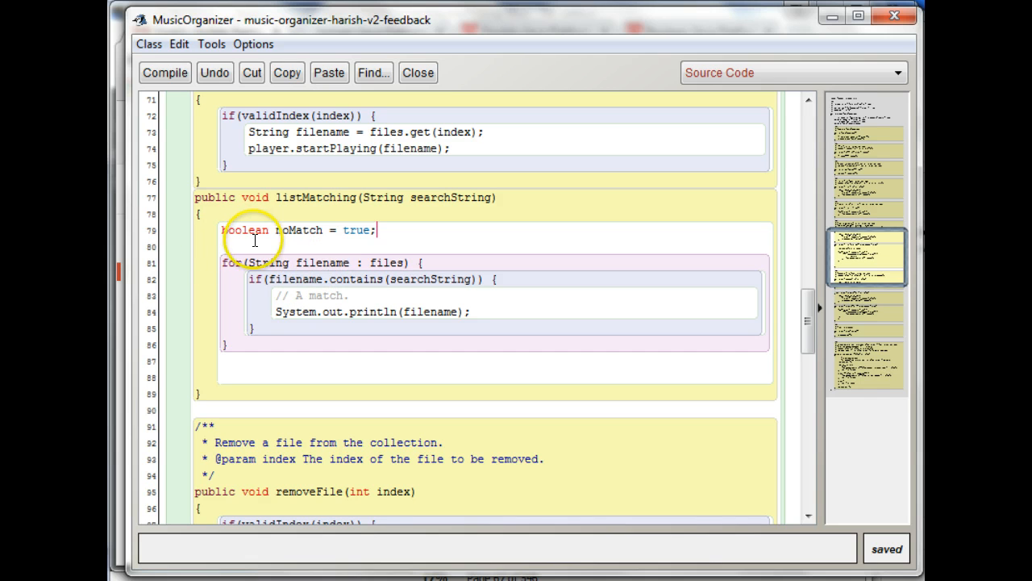
{"action": "mouse_move", "coordinate": [366, 339]}
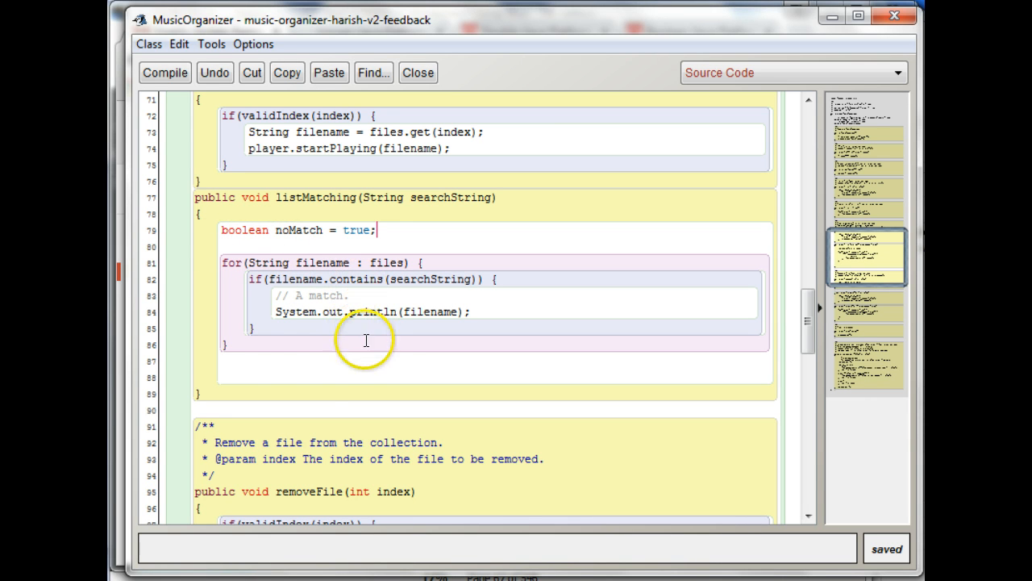
{"action": "mouse_move", "coordinate": [268, 360]}
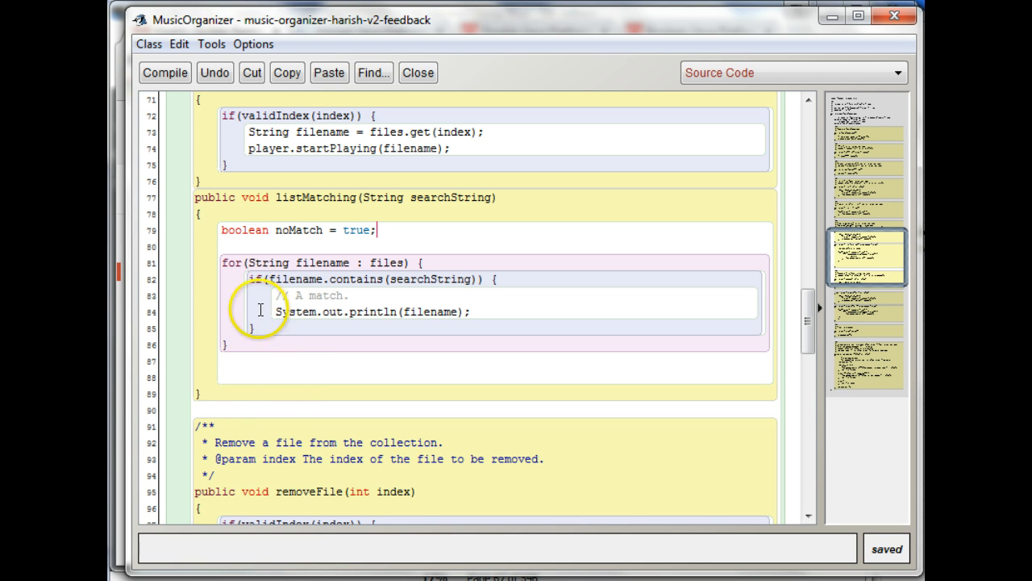
{"action": "double_click", "coordinate": [243, 229]}
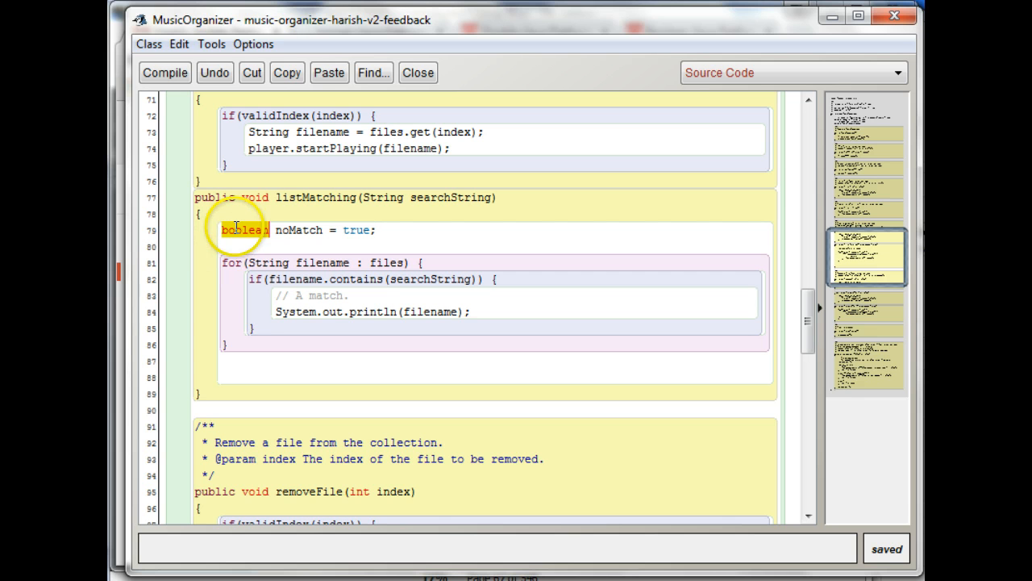